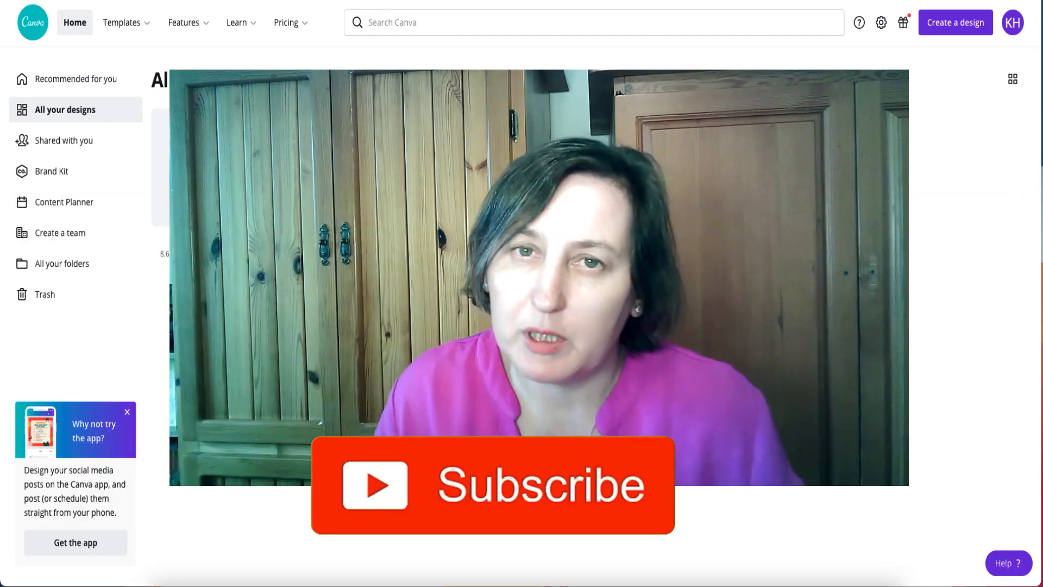
Switch from the Canva designs list to the KDP Paperback Cover Templates page
{"action": "left_click", "coordinate": [485, 500]}
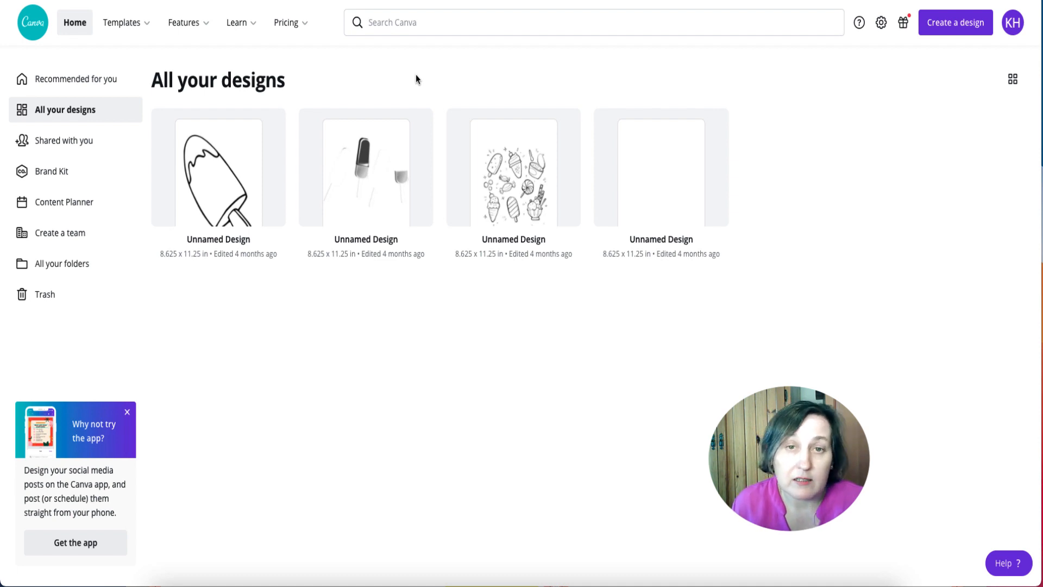
{"action": "mouse_move", "coordinate": [380, 87]}
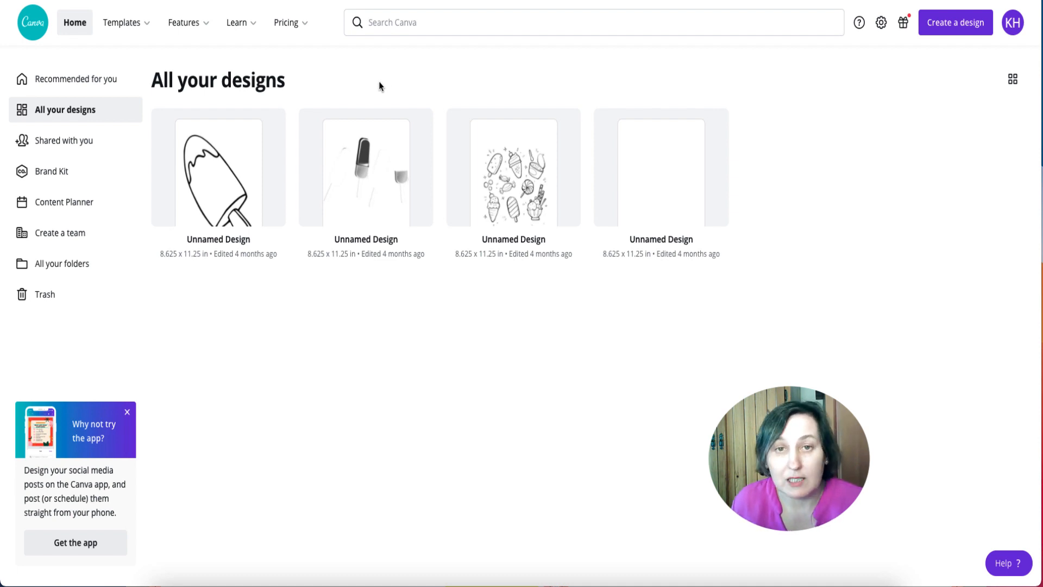
{"action": "mouse_move", "coordinate": [305, 76]}
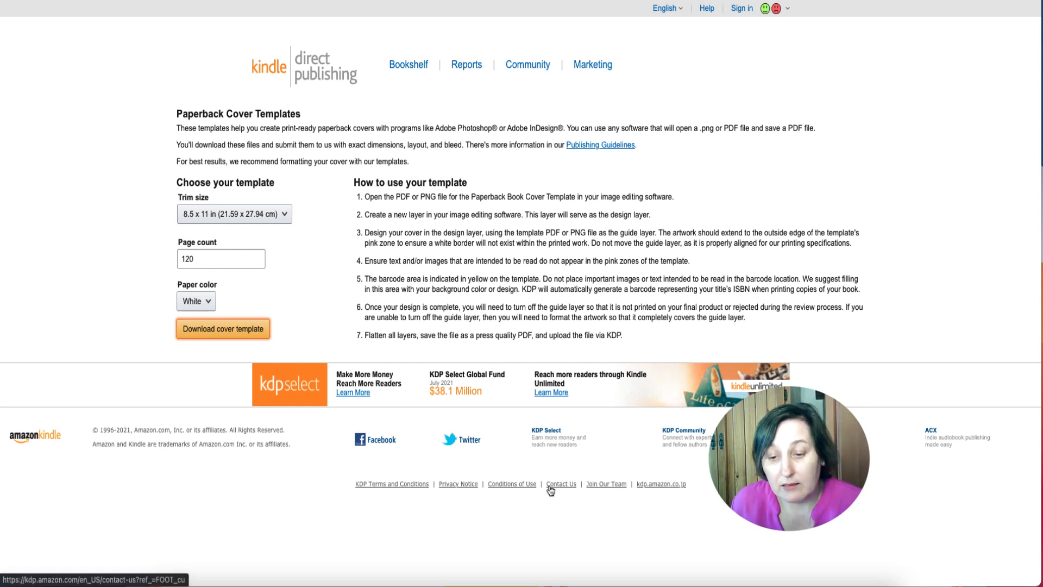
Download the 8.5 x 11 in, 120-page, white-paper cover template and open the PNG
{"action": "left_click", "coordinate": [223, 328]}
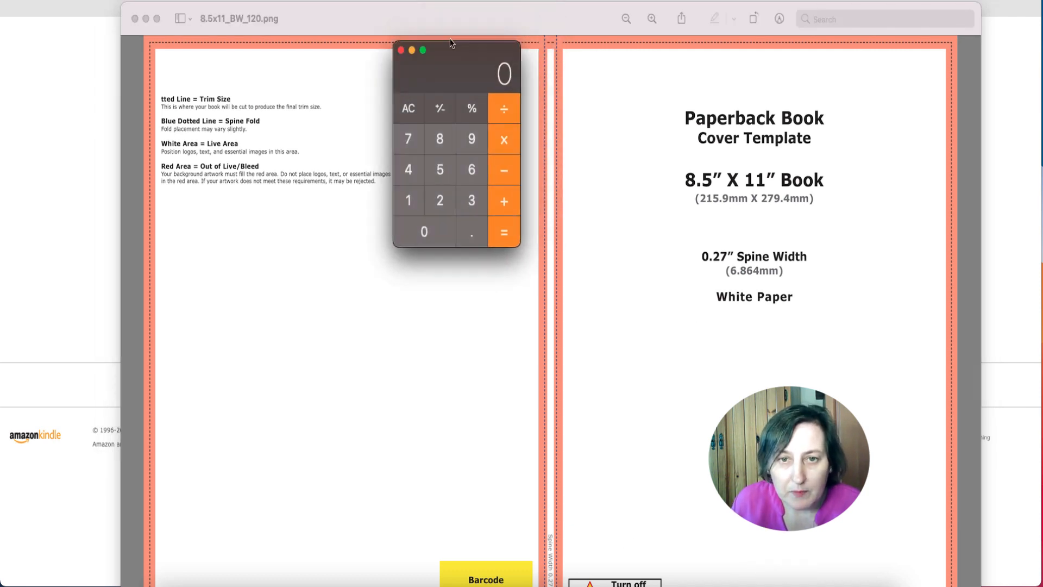
{"action": "left_click_drag", "start_coordinate": [451, 43], "coordinate": [442, 64]}
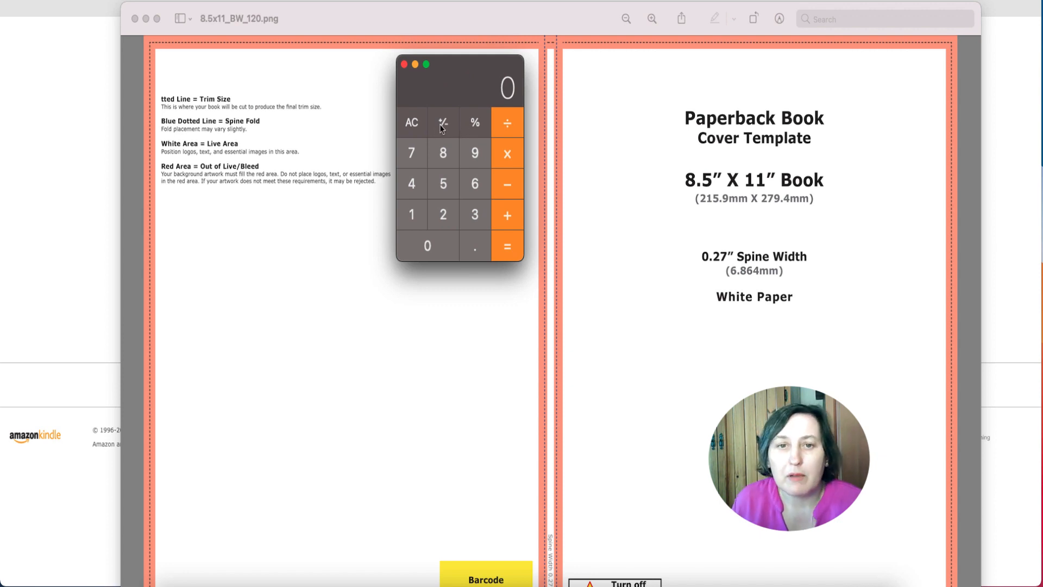
{"action": "mouse_move", "coordinate": [444, 126]}
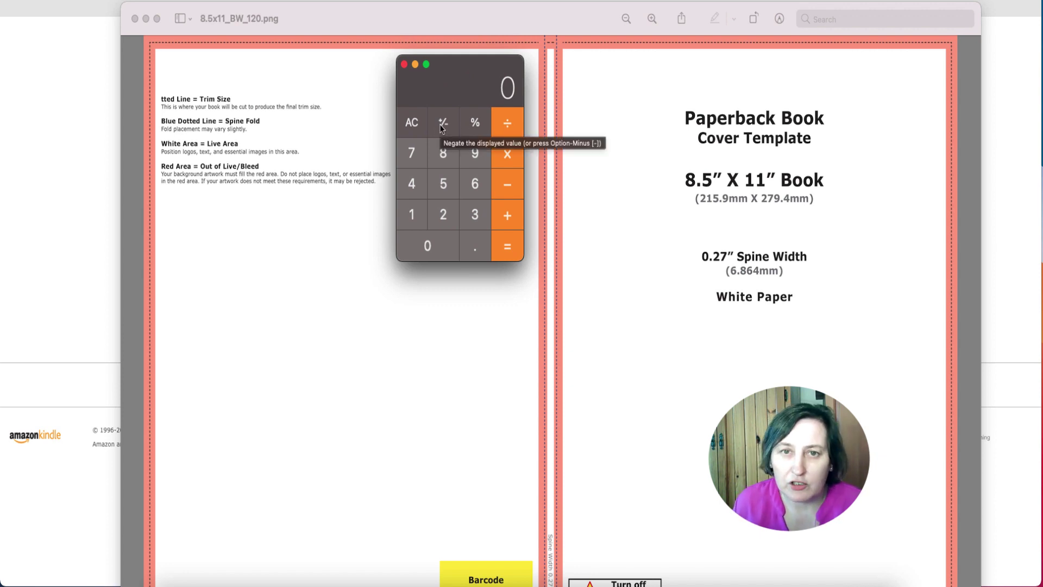
{"action": "key", "text": "cmd+space"}
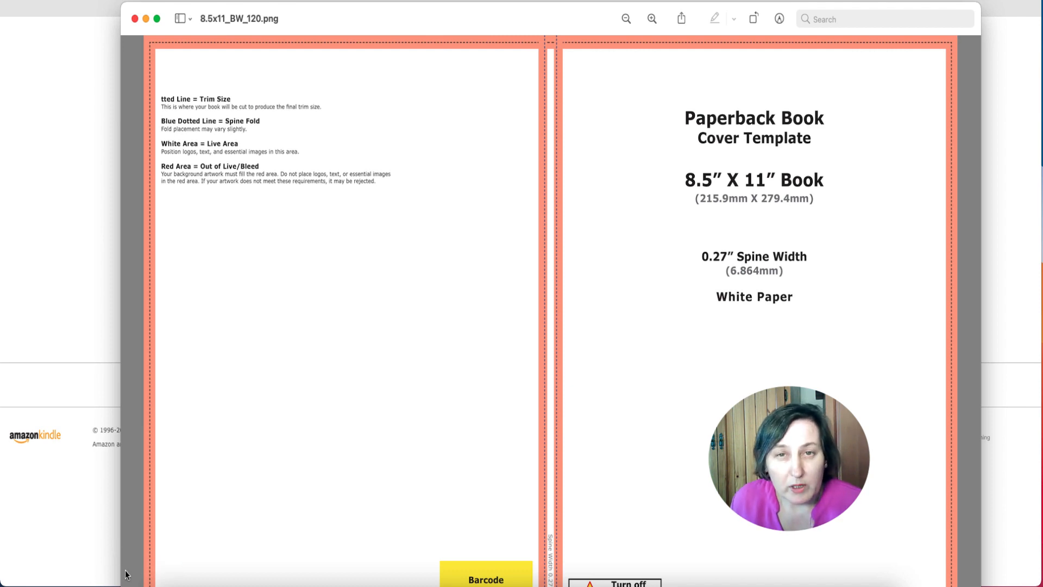
{"action": "mouse_move", "coordinate": [389, 423]}
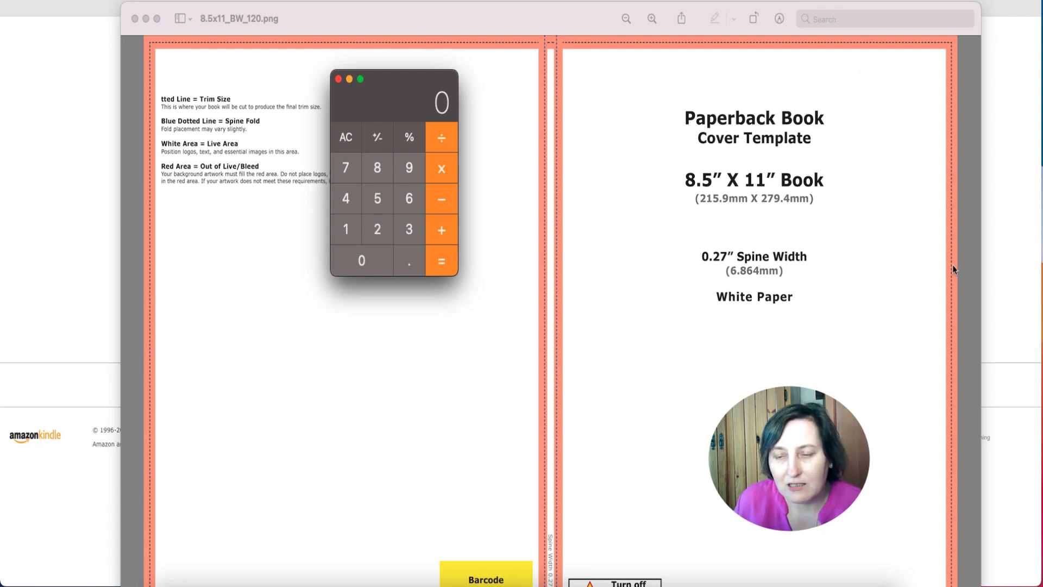
{"action": "mouse_move", "coordinate": [540, 246]}
{"action": "type", "text": "8.5"}
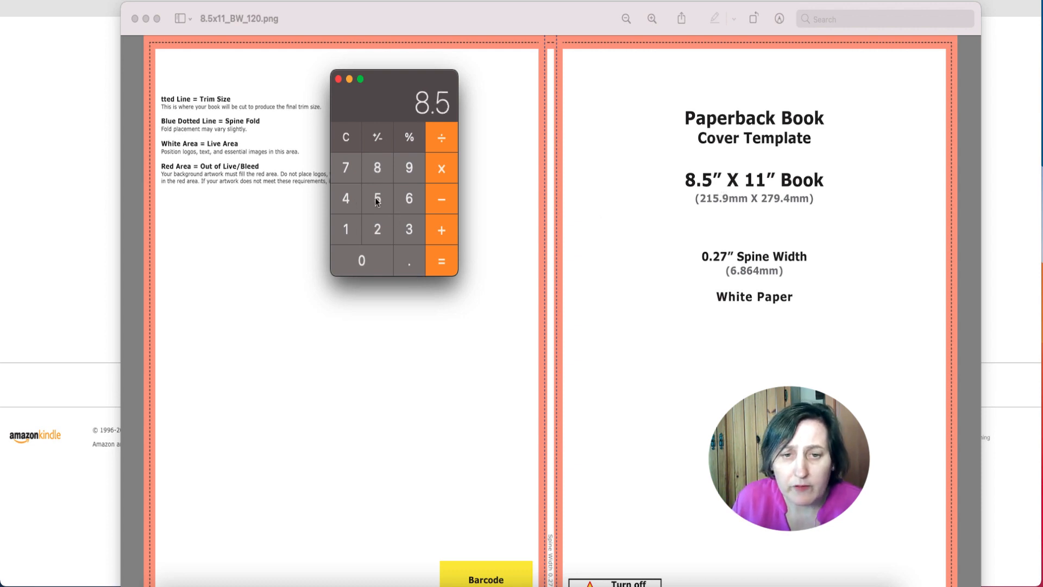
Sum the trim width, 0.125 bleed and 0.27 spine width to get the full cover width
{"action": "left_click", "coordinate": [441, 261]}
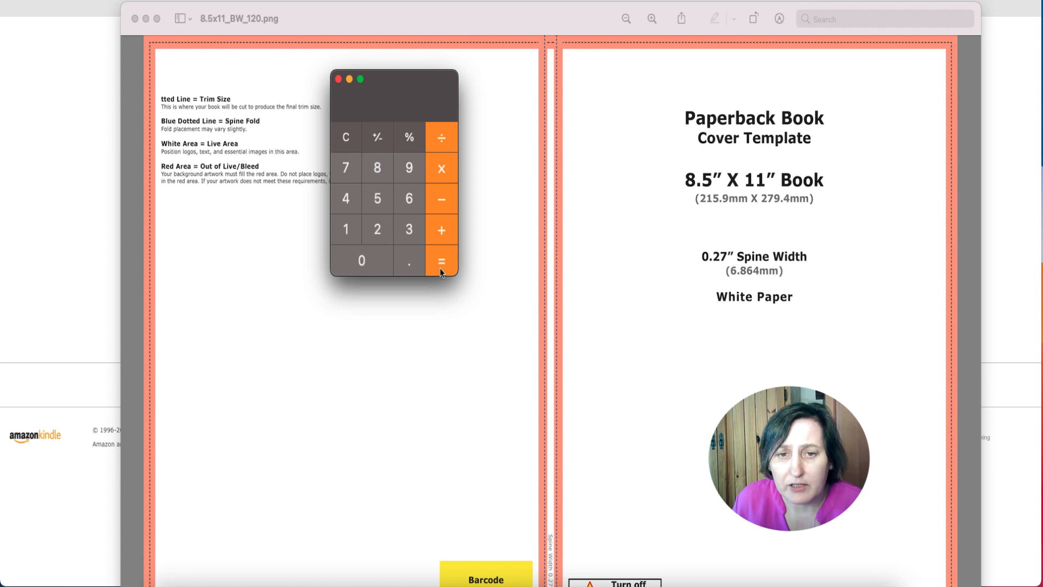
{"action": "left_click", "coordinate": [441, 261]}
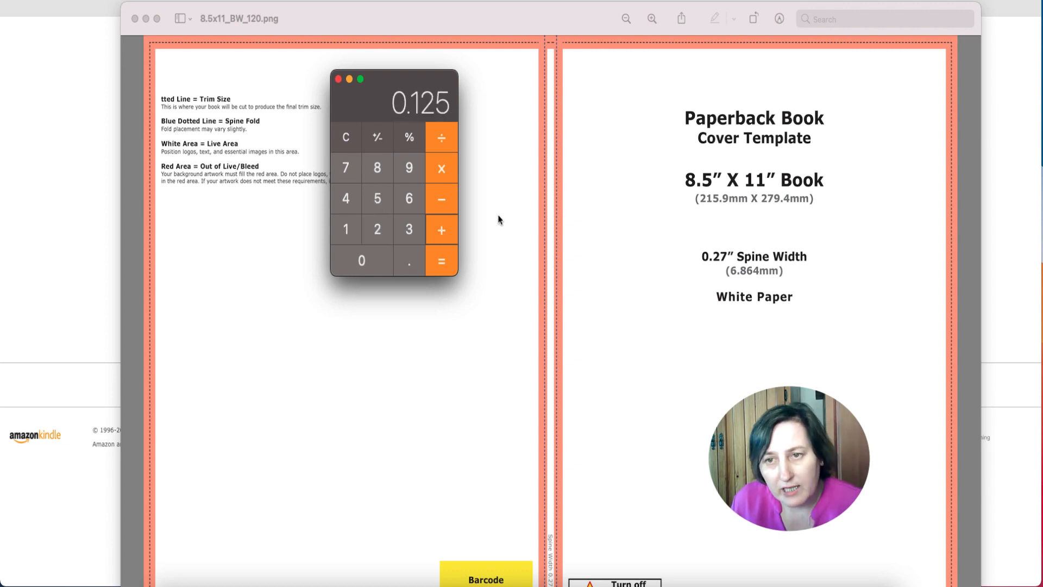
{"action": "left_click", "coordinate": [441, 229]}
{"action": "type", "text": "0.2"}
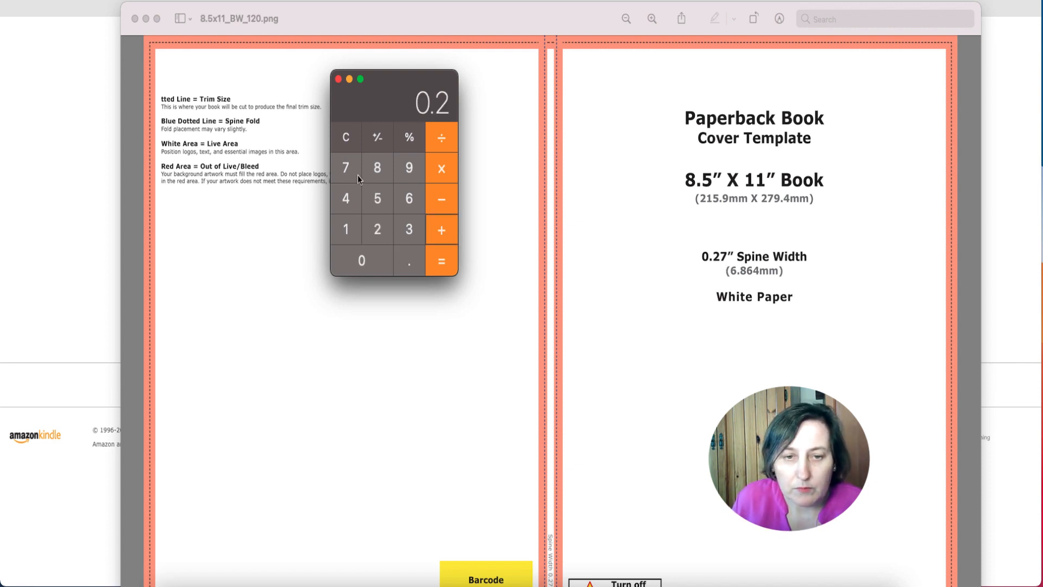
{"action": "left_click", "coordinate": [441, 261]}
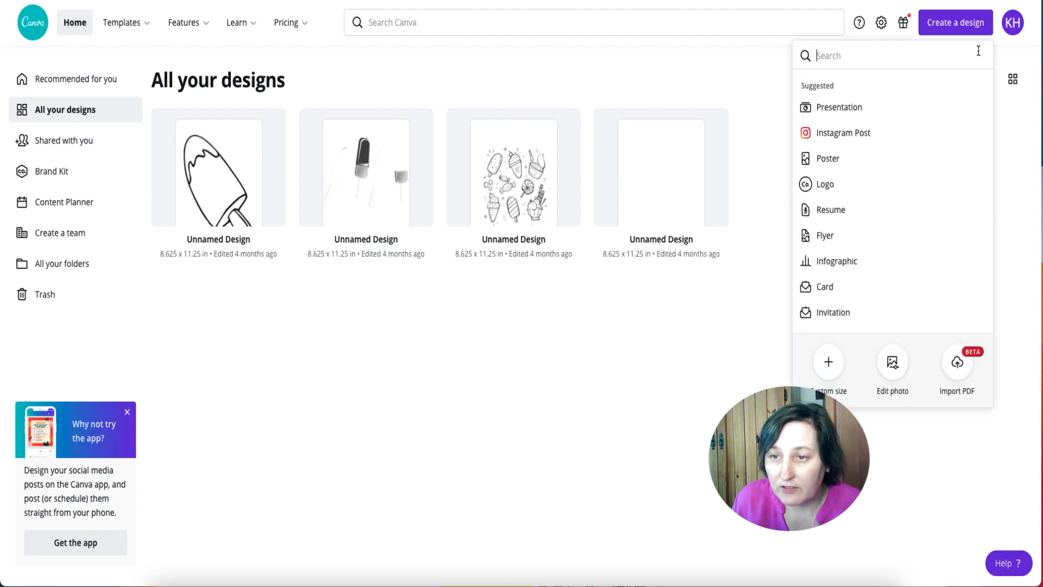
{"action": "mouse_move", "coordinate": [956, 362]}
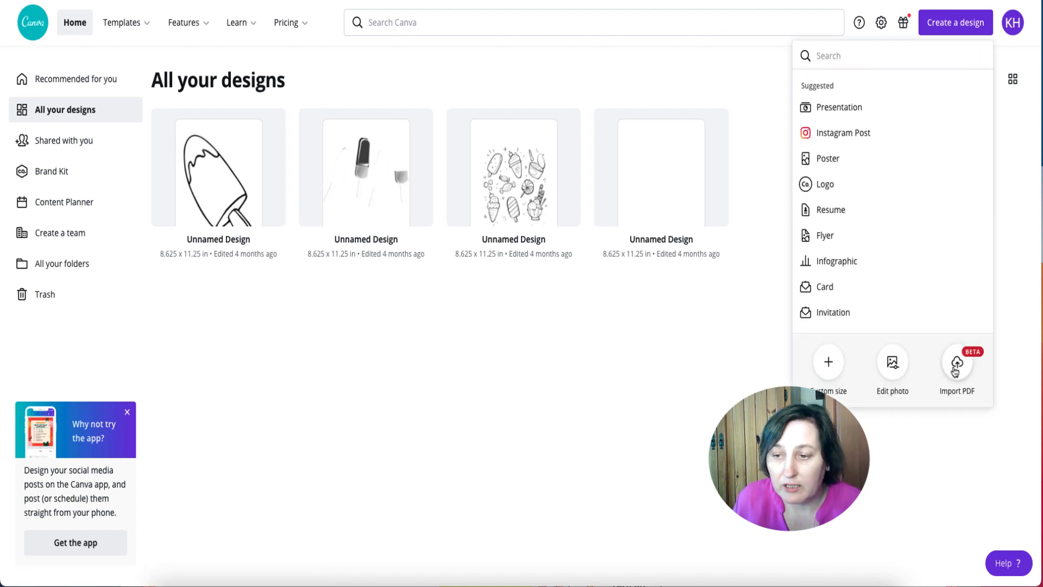
Choose Import PDF from the Create a design menu, showing the 8.5x11_BW_120 folder
{"action": "left_click", "coordinate": [957, 362]}
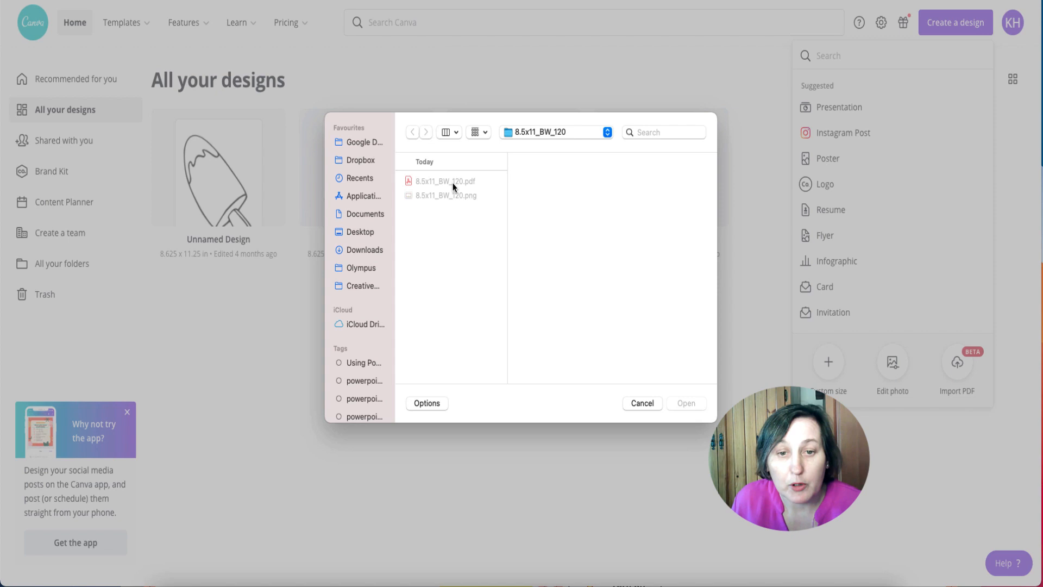
{"action": "mouse_move", "coordinate": [481, 200]}
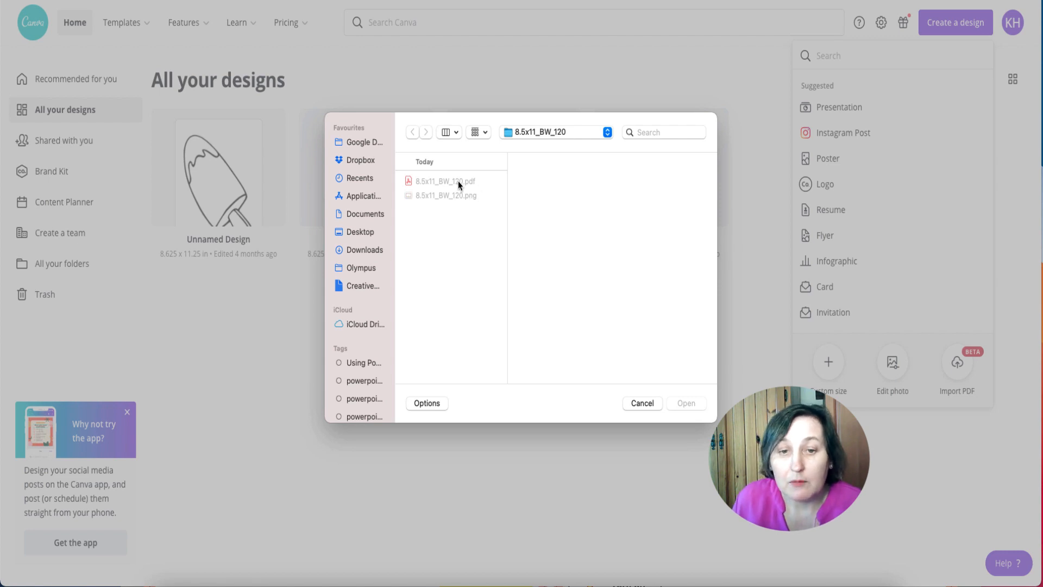
Import 8.5x11_BW_120.pdf so it appears as a new Canva design
{"action": "left_click", "coordinate": [457, 180]}
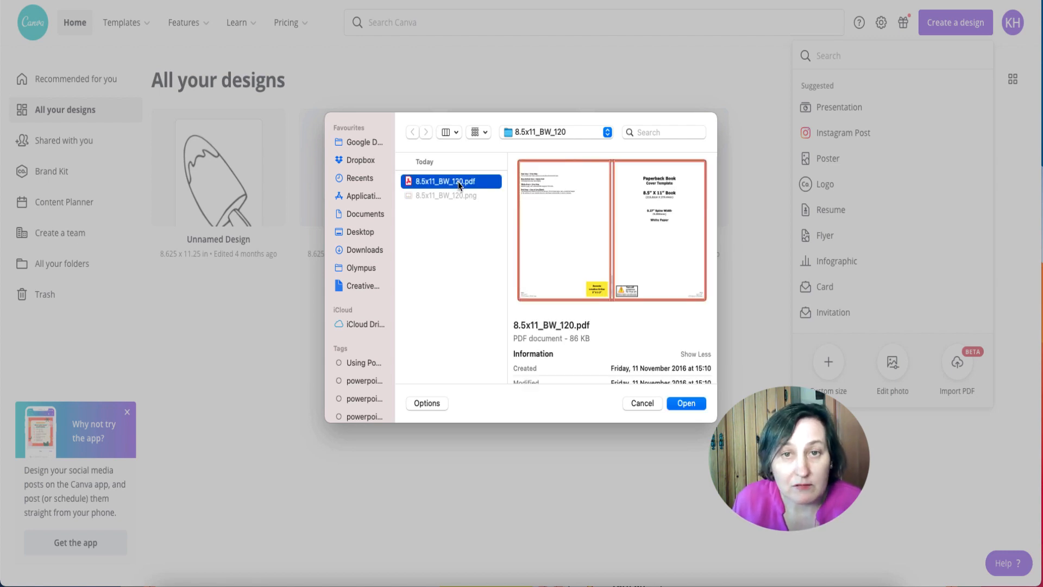
{"action": "left_click", "coordinate": [686, 403]}
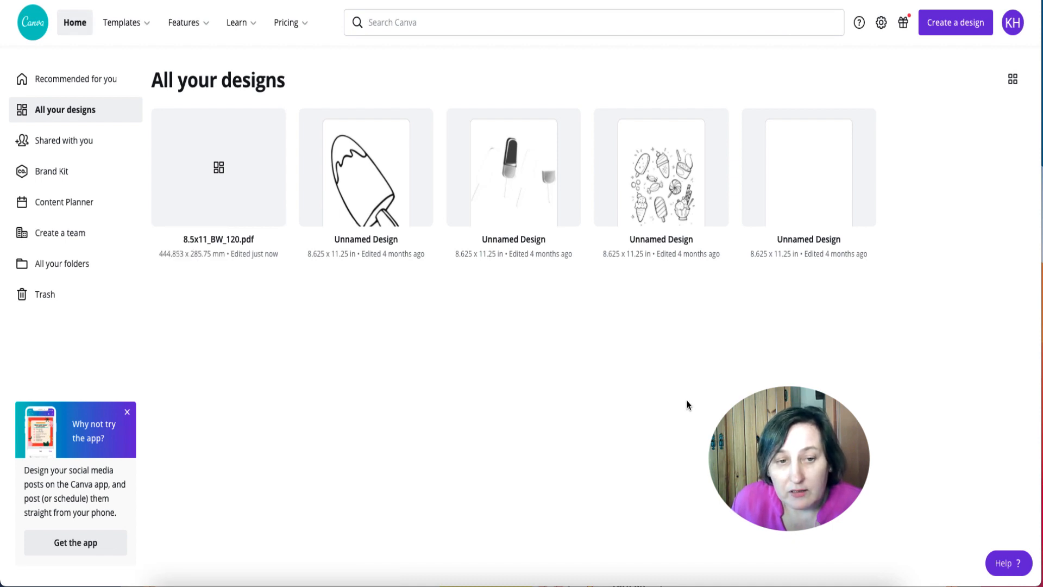
{"action": "mouse_move", "coordinate": [240, 180]}
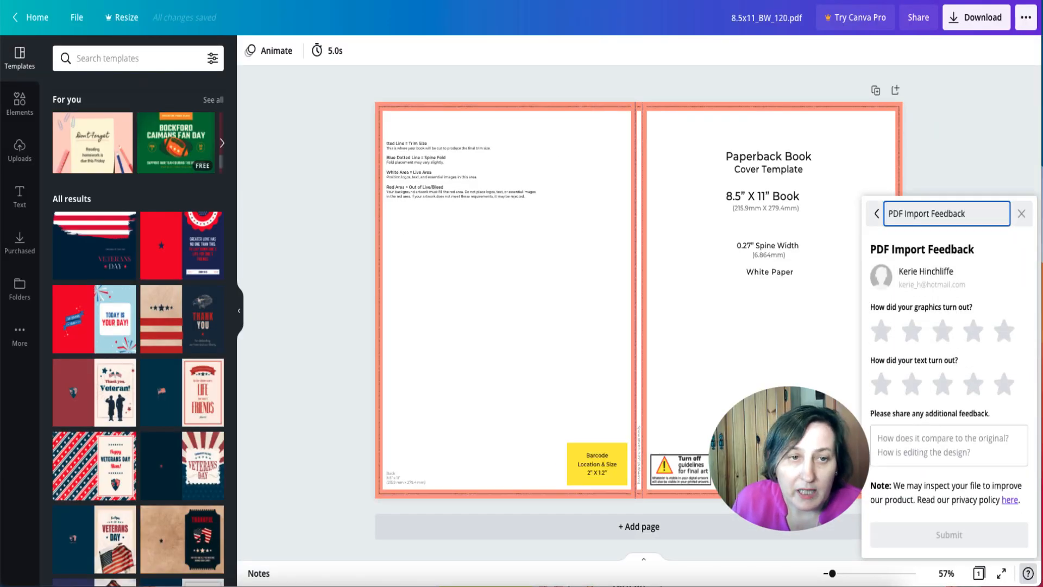
In Resize, set a custom size of 17.514 x 11.25 inches for the imported template
{"action": "left_click", "coordinate": [124, 17]}
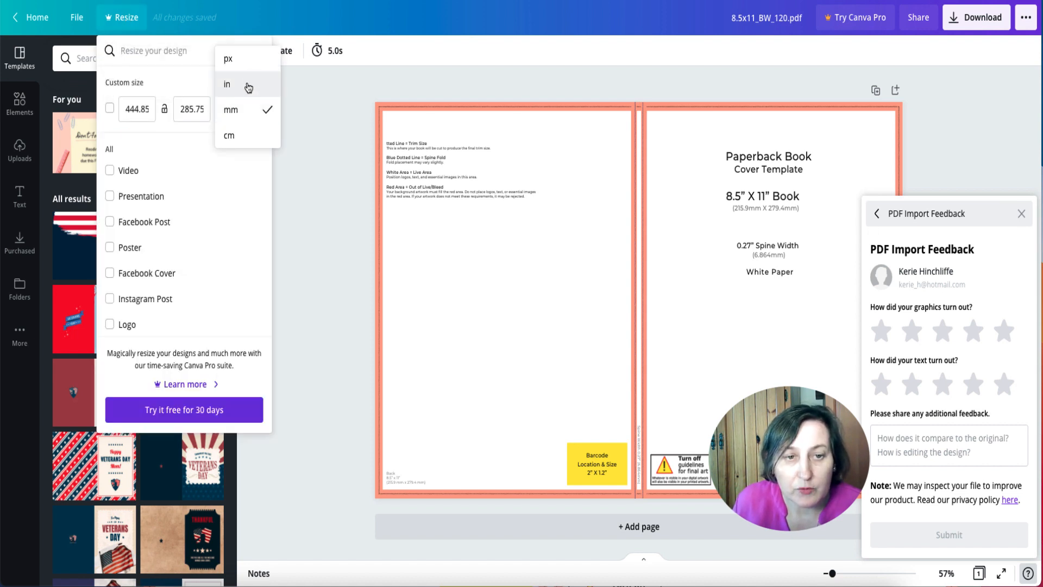
{"action": "left_click", "coordinate": [227, 85]}
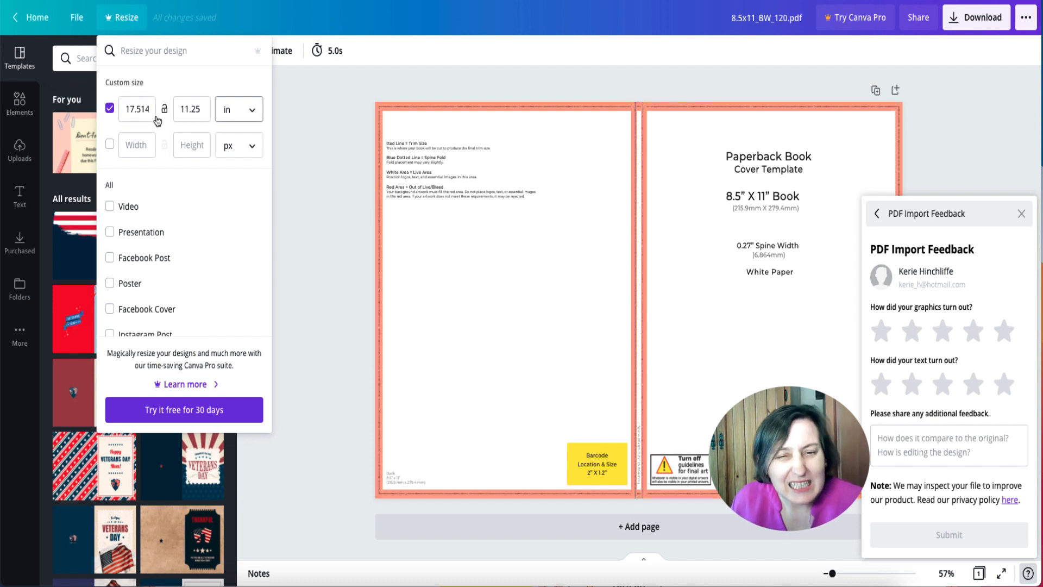
{"action": "left_click", "coordinate": [140, 109]}
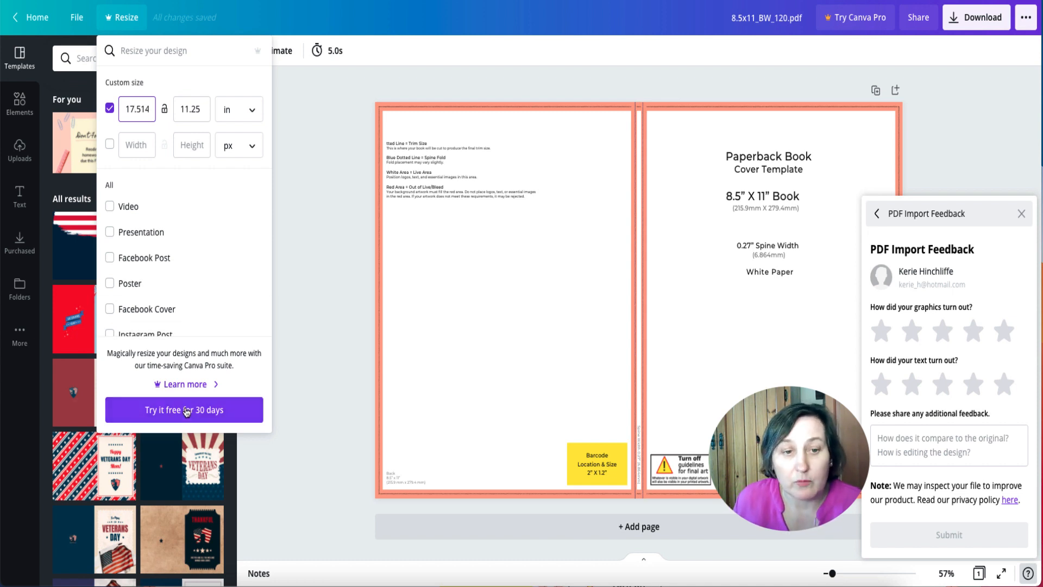
{"action": "mouse_move", "coordinate": [291, 146]}
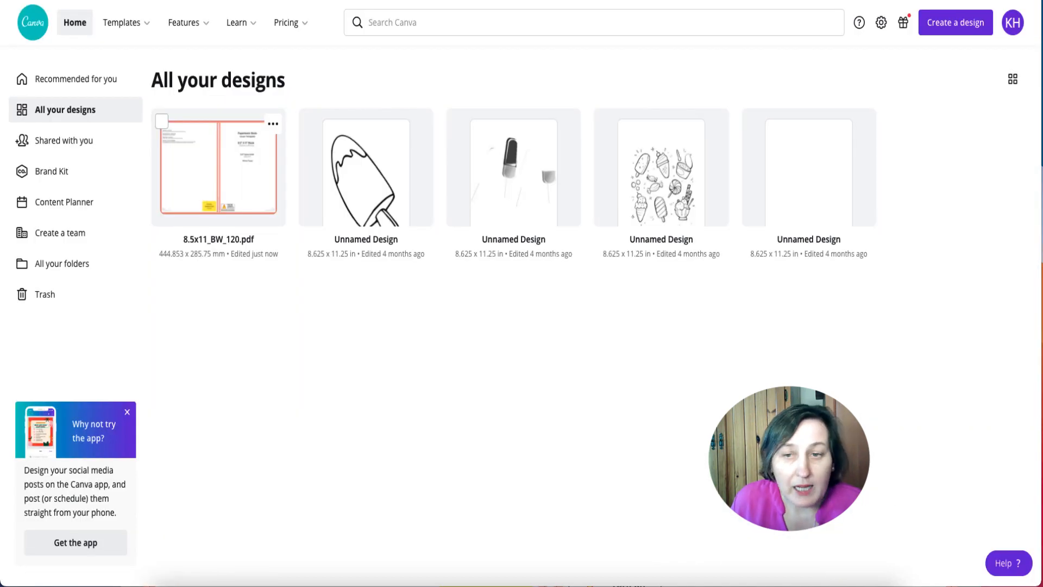
Create a blank custom-size design of 17.52 x 11.25 in from the Canva home page
{"action": "left_click", "coordinate": [954, 22]}
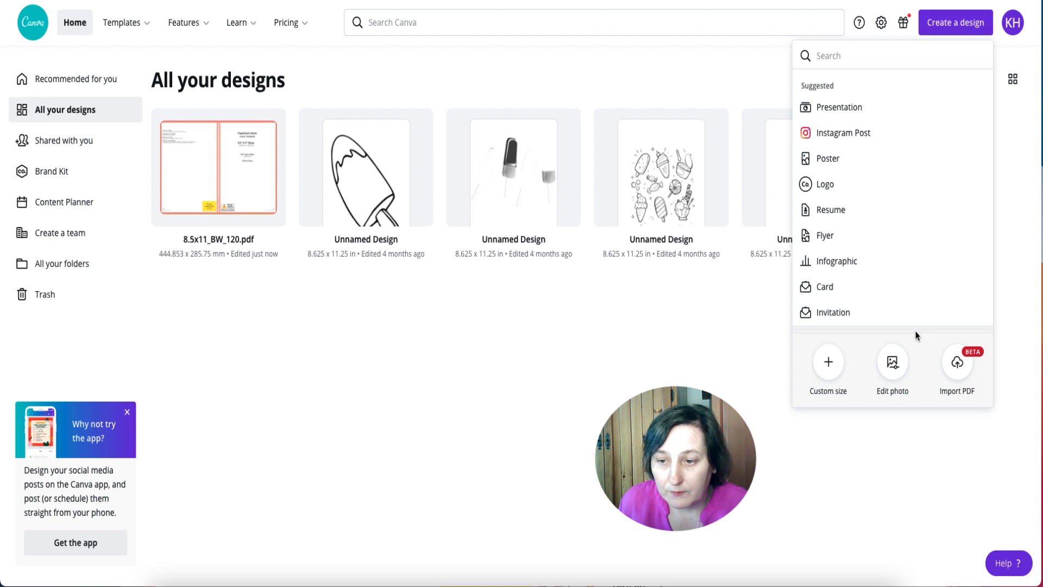
{"action": "left_click", "coordinate": [828, 362]}
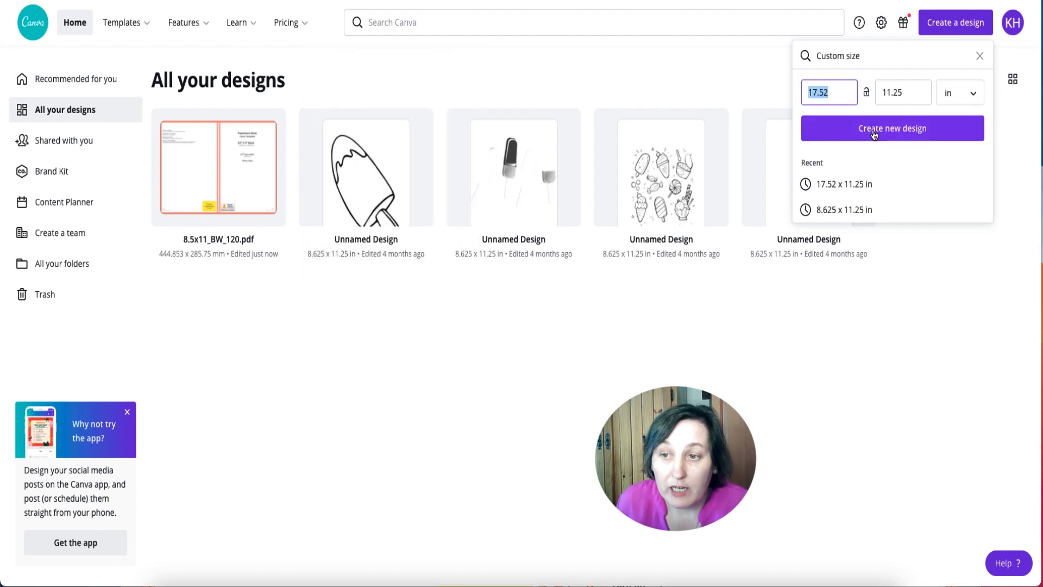
{"action": "left_click", "coordinate": [891, 128]}
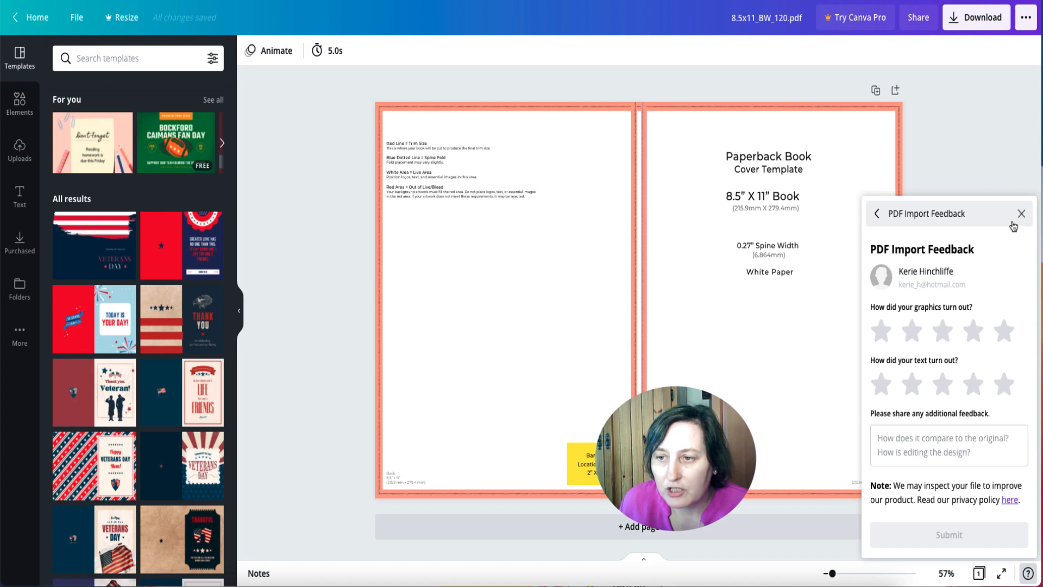
Close the PDF import feedback panel, then group all cover template elements and copy them
{"action": "left_click", "coordinate": [1021, 213]}
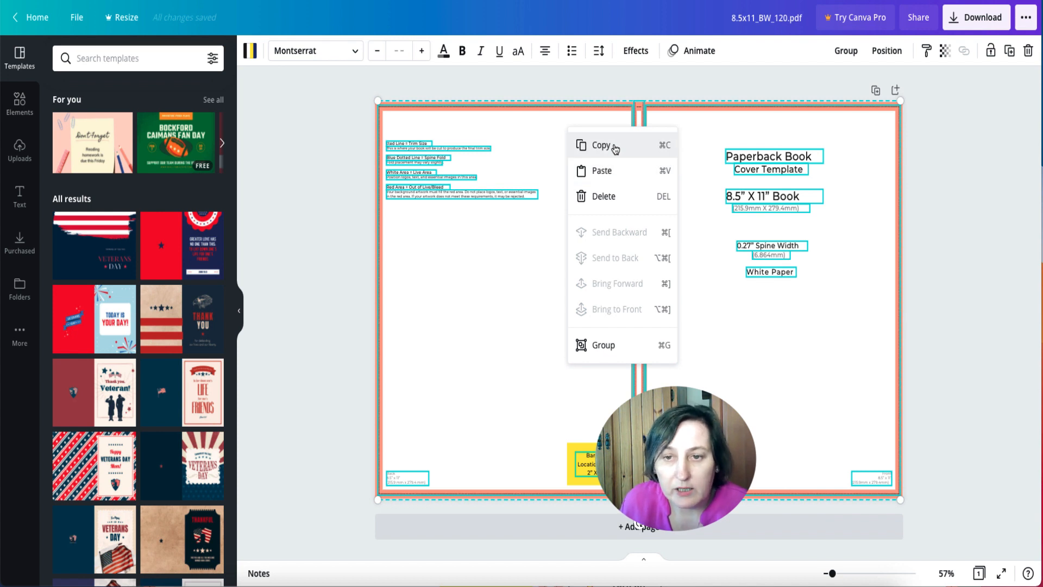
{"action": "mouse_move", "coordinate": [606, 326]}
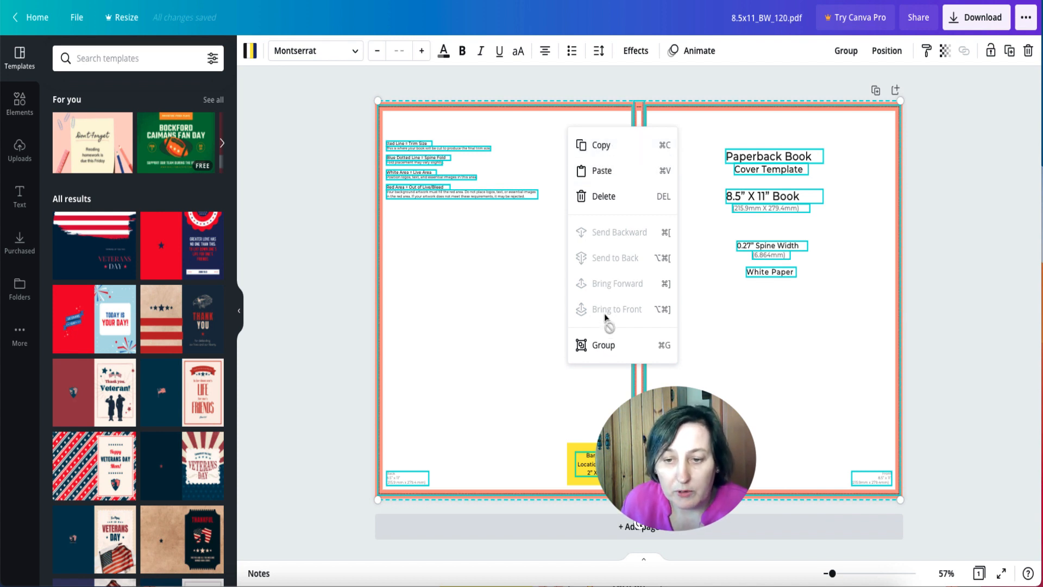
{"action": "left_click", "coordinate": [603, 346]}
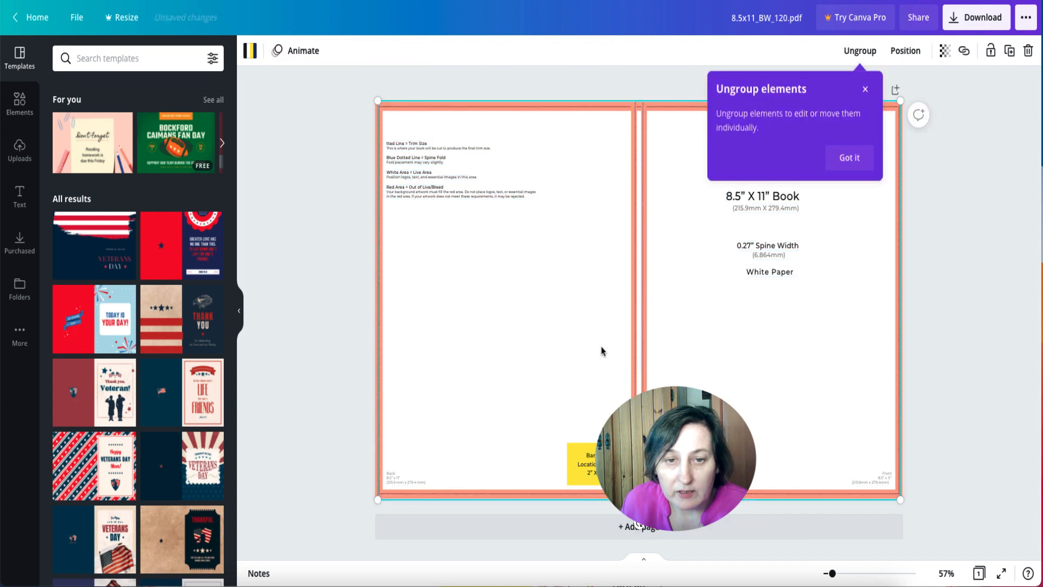
{"action": "right_click", "coordinate": [527, 146]}
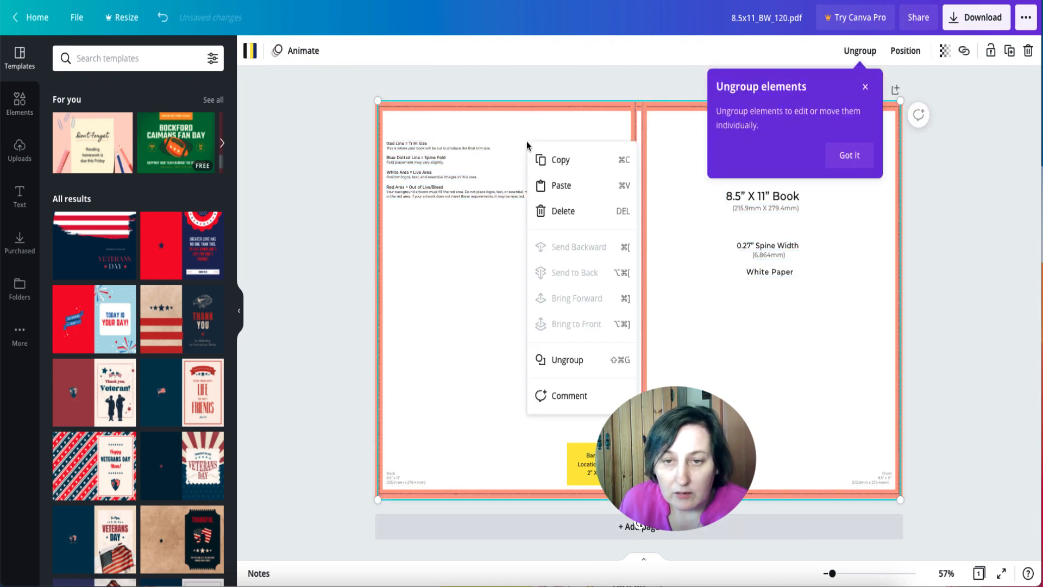
{"action": "left_click", "coordinate": [487, 267]}
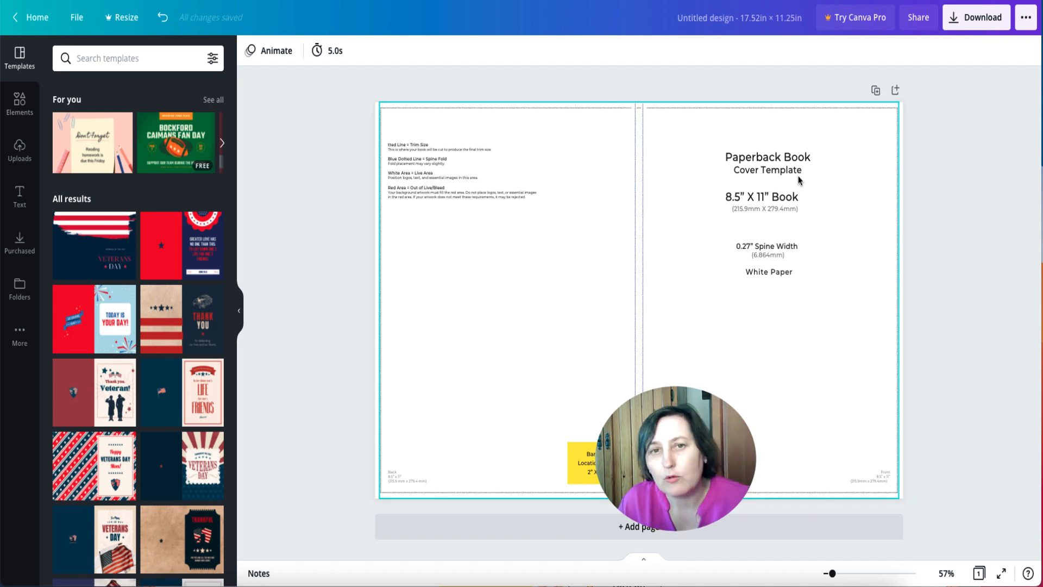
{"action": "mouse_move", "coordinate": [843, 167]}
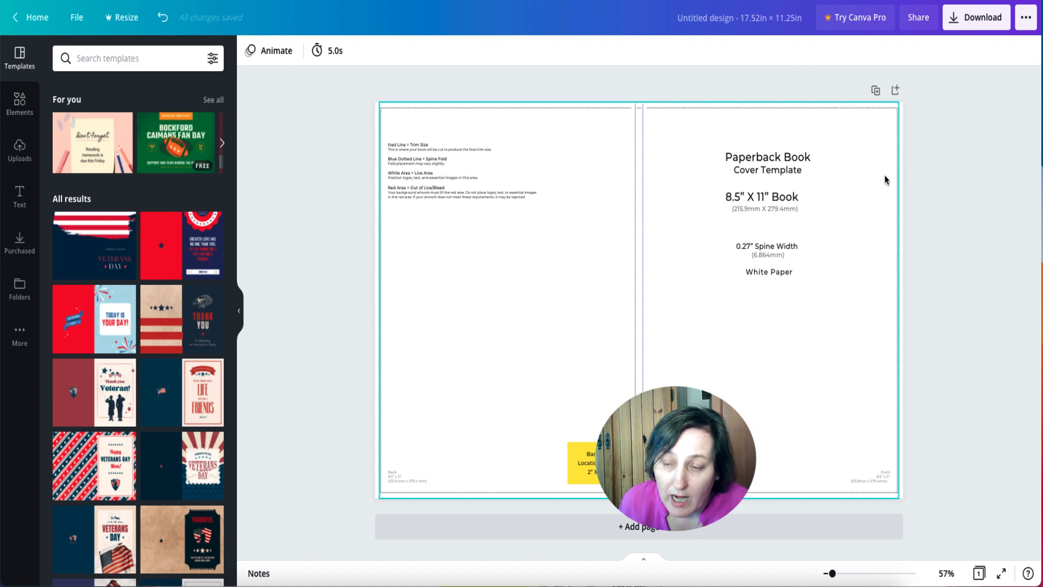
{"action": "mouse_move", "coordinate": [858, 200]}
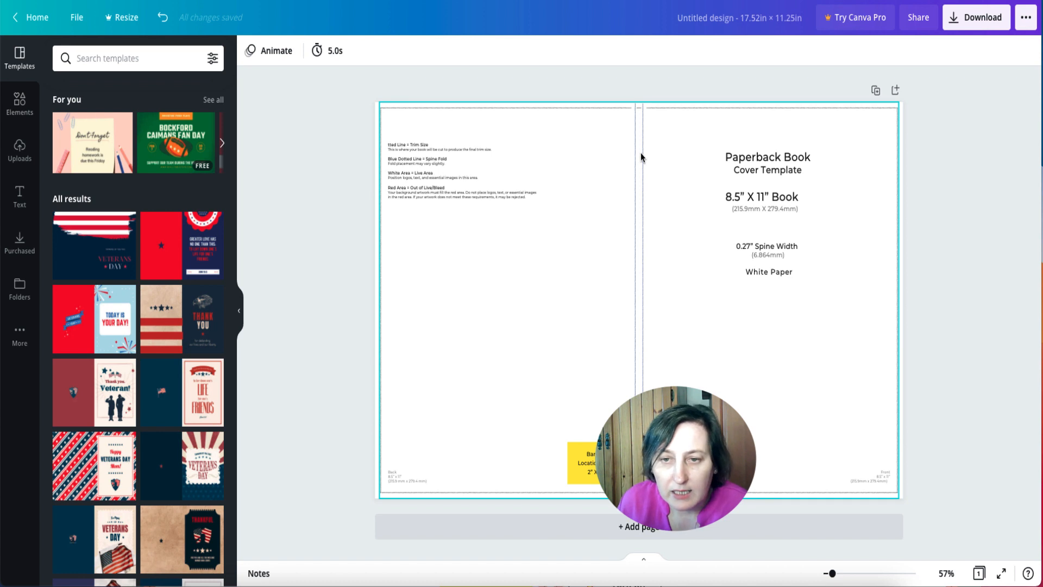
{"action": "mouse_move", "coordinate": [637, 245]}
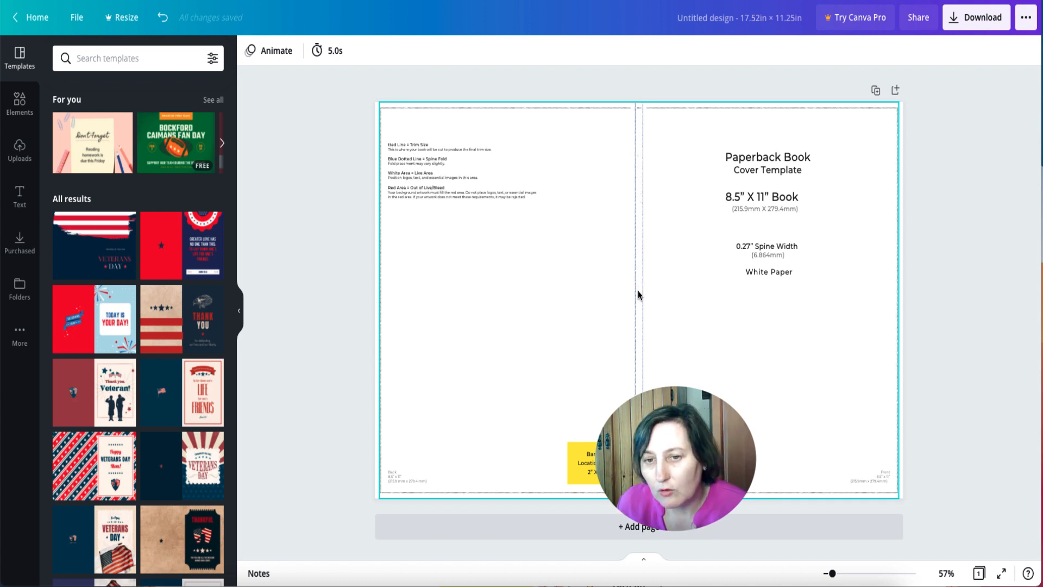
{"action": "mouse_move", "coordinate": [390, 122]}
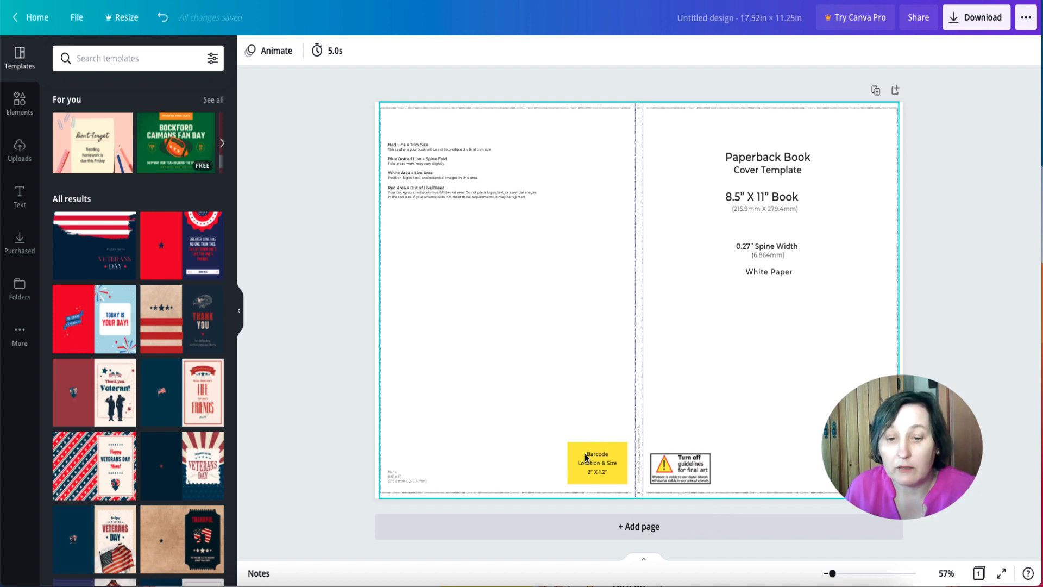
{"action": "mouse_move", "coordinate": [425, 454]}
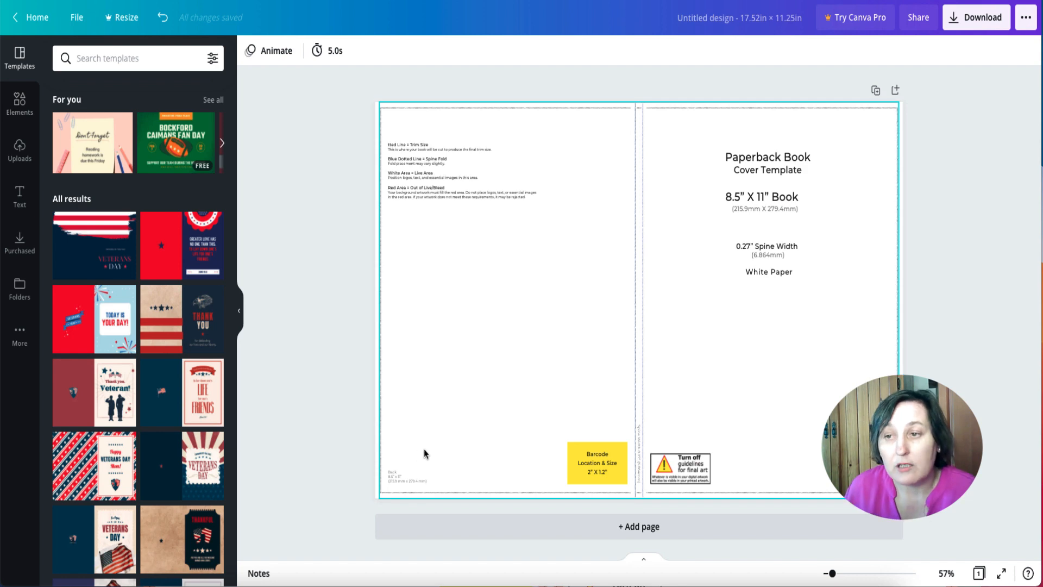